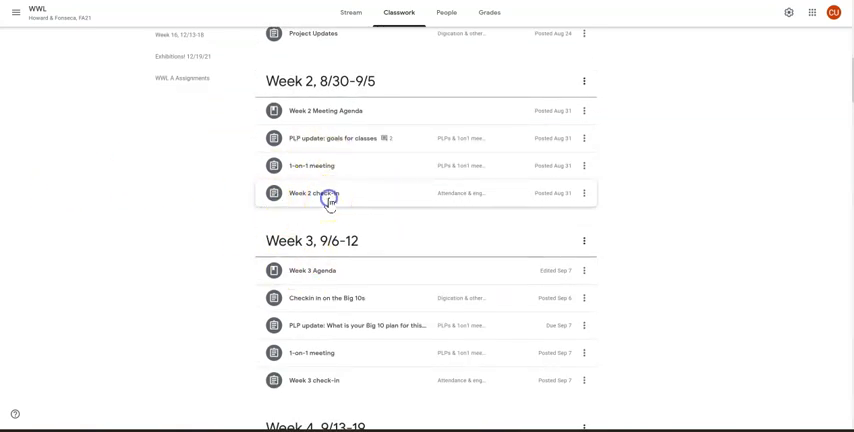
# Expand the Week 2 check-in assignment and open its attached Checking in form
pyautogui.click(312, 192)
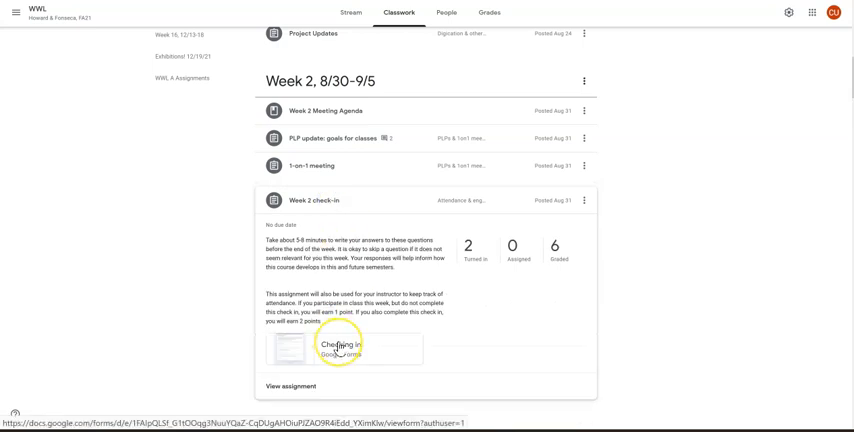
pyautogui.click(336, 350)
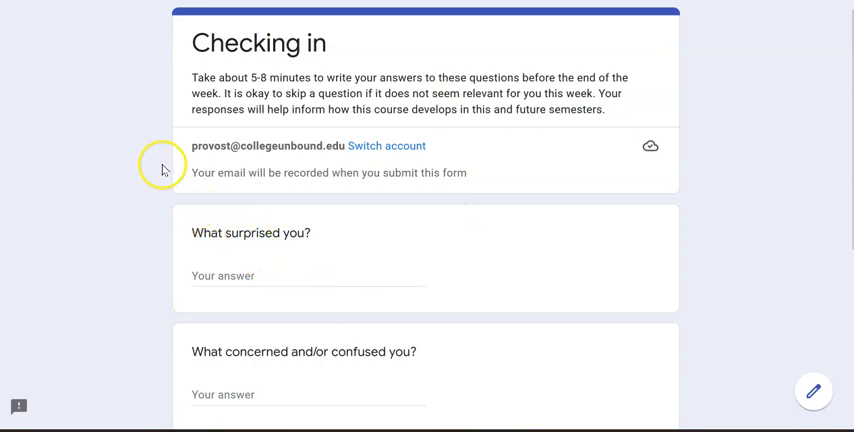
pyautogui.moveTo(230, 166)
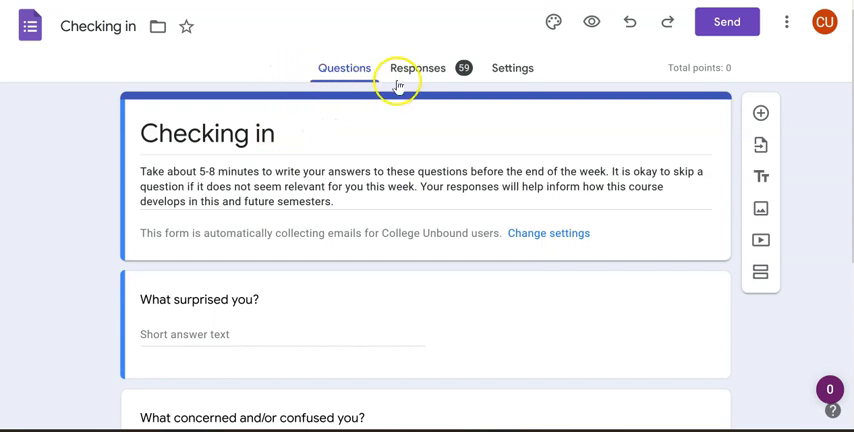
pyautogui.moveTo(436, 78)
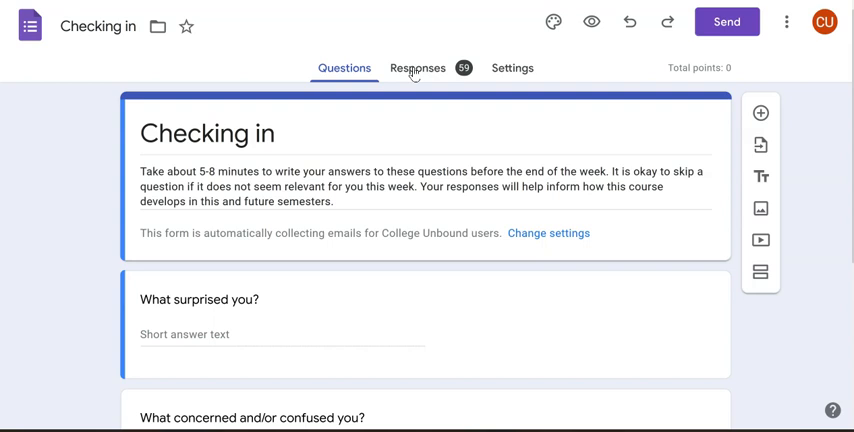
# Show the Responses summary of the Checking in form's 59 responses
pyautogui.click(416, 68)
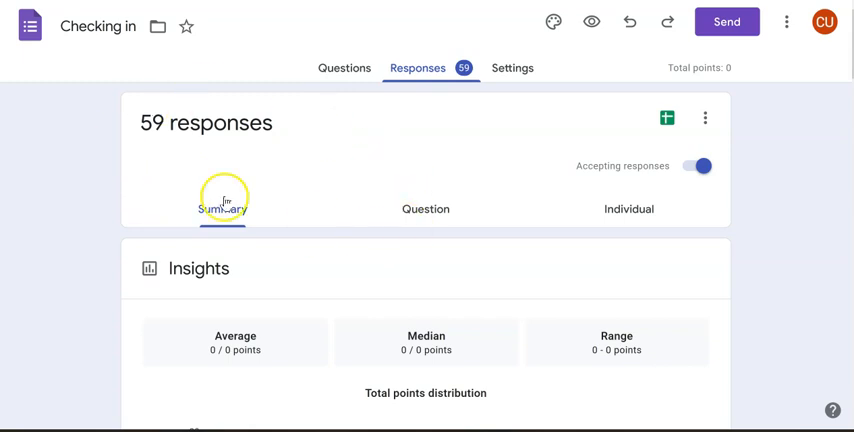
pyautogui.moveTo(84, 210)
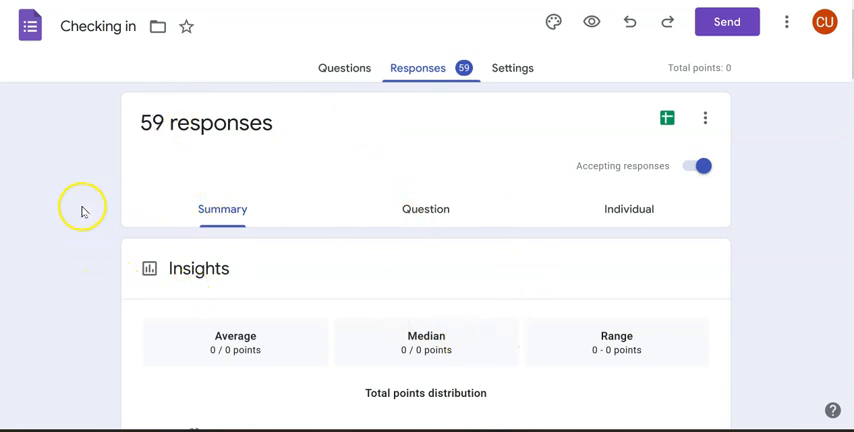
pyautogui.moveTo(126, 336)
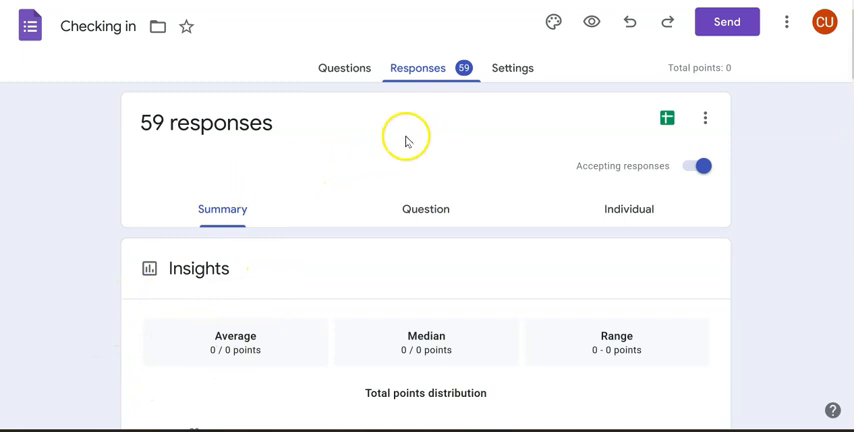
pyautogui.moveTo(330, 212)
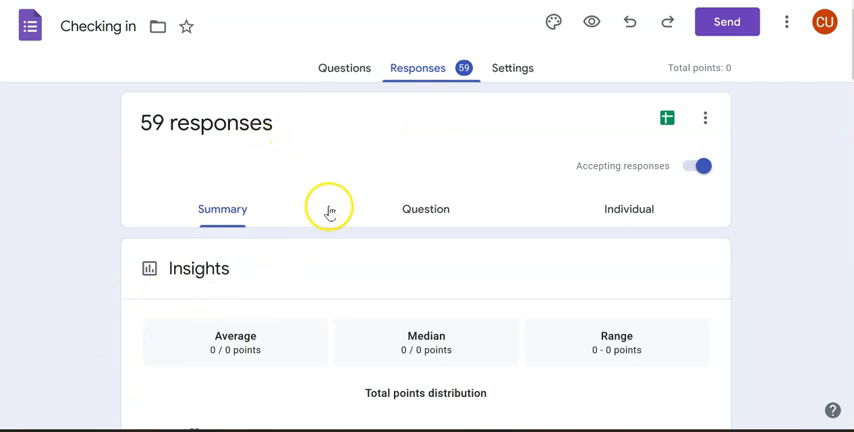
pyautogui.moveTo(656, 322)
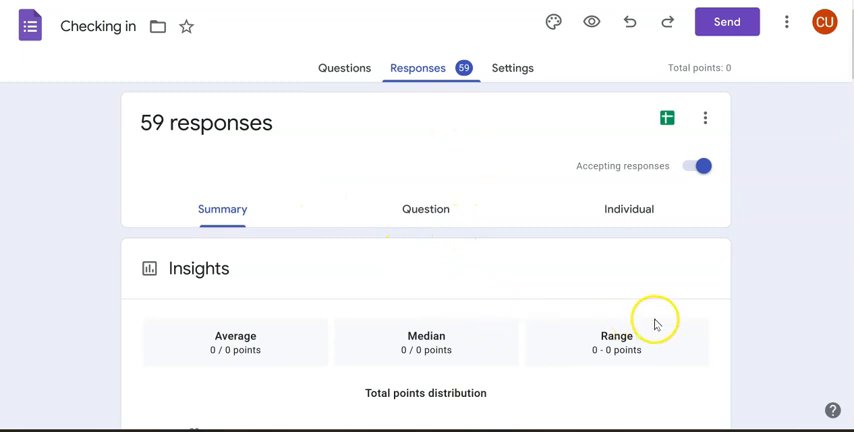
pyautogui.moveTo(810, 248)
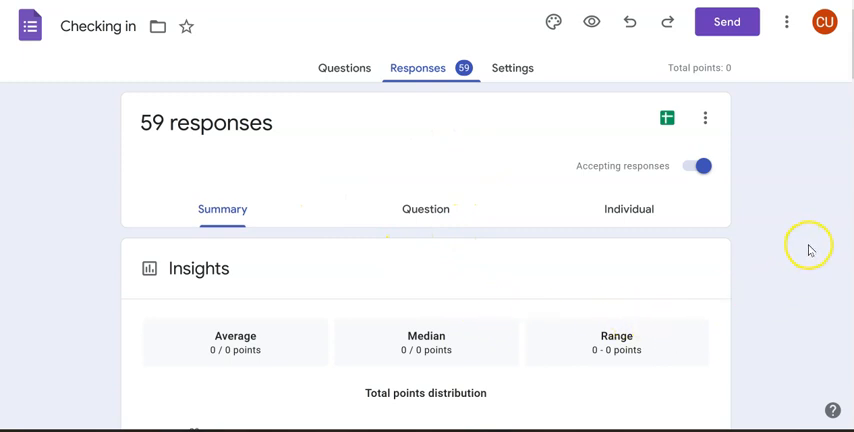
pyautogui.moveTo(668, 118)
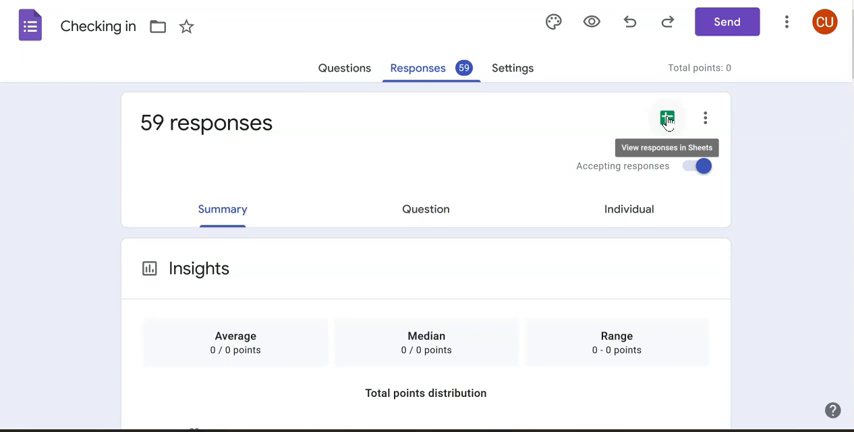
pyautogui.moveTo(514, 140)
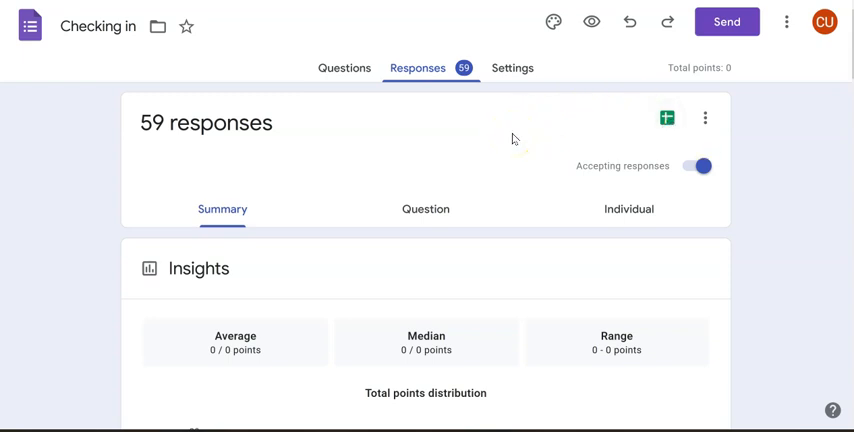